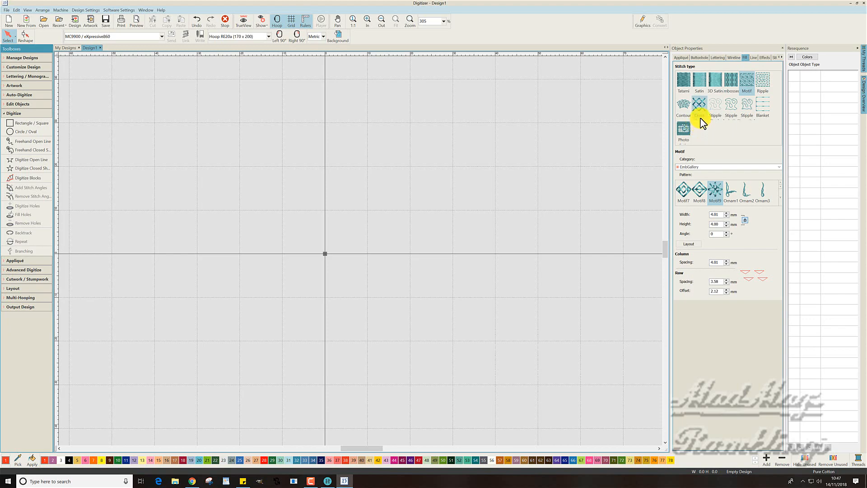
mouse_move(704, 123)
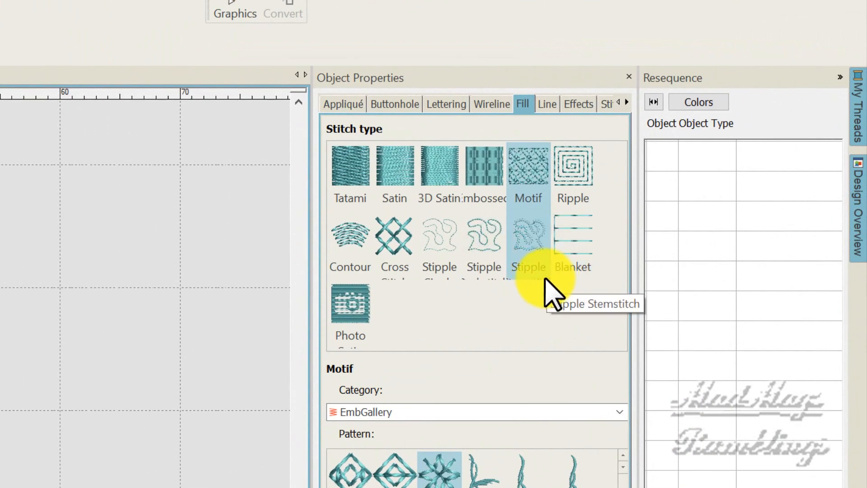
mouse_move(500, 298)
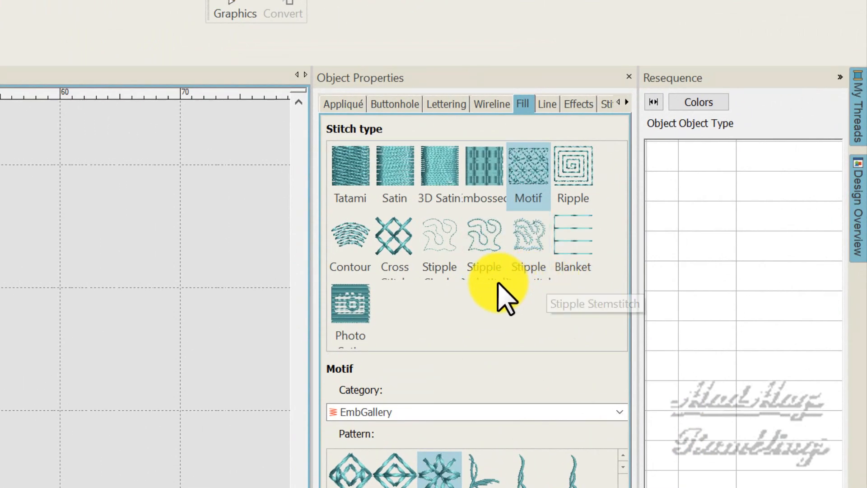
mouse_move(453, 293)
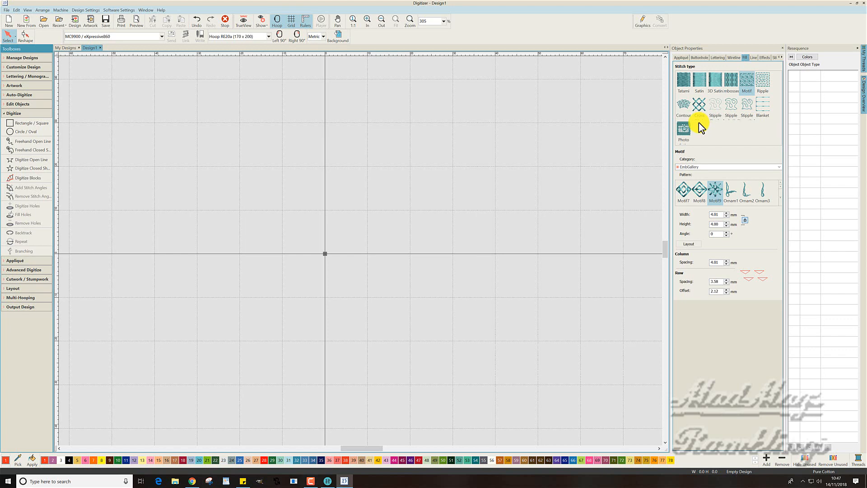
mouse_move(419, 158)
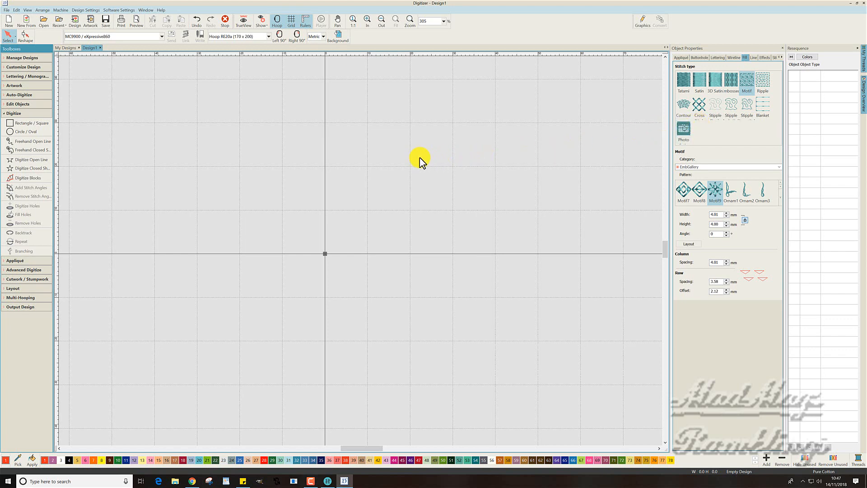
mouse_move(325, 161)
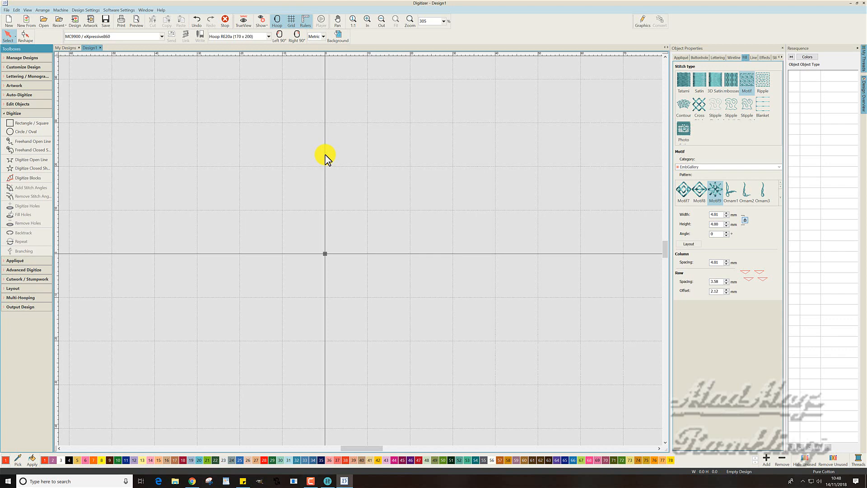
mouse_move(323, 130)
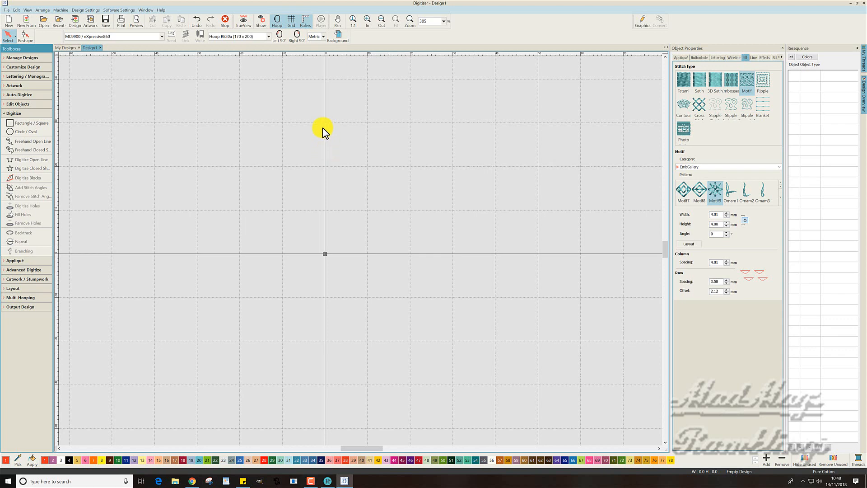
mouse_move(70, 174)
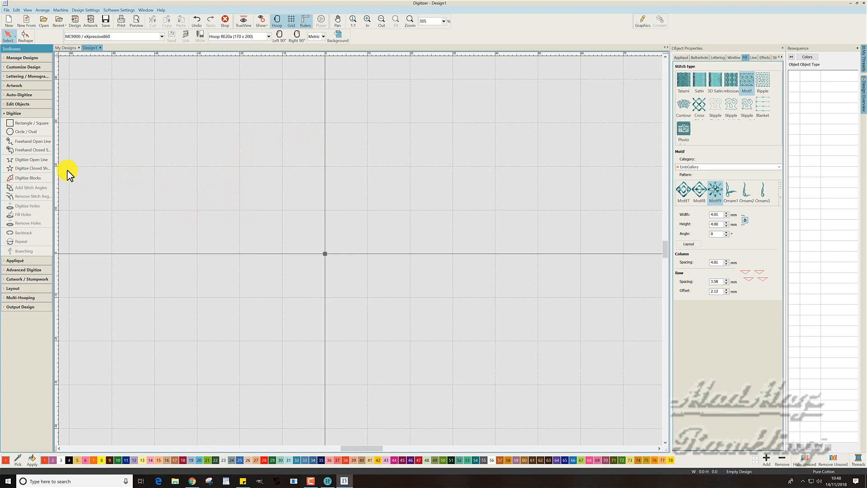
mouse_move(30, 170)
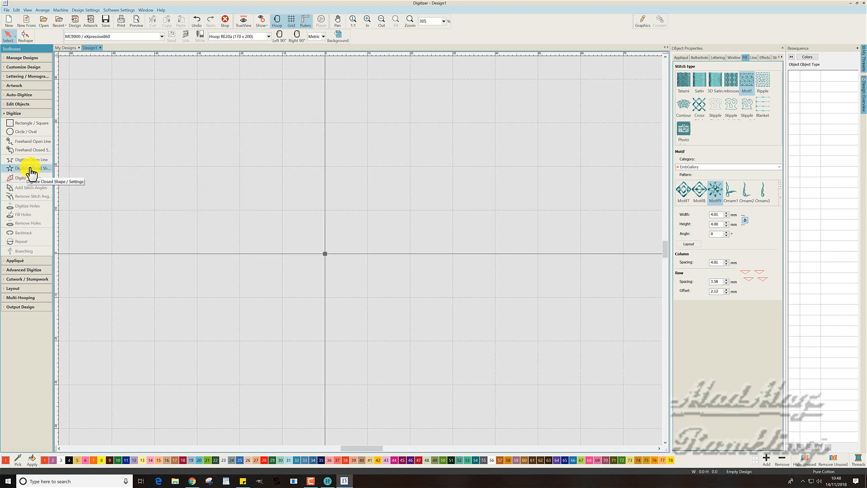
Step: Activate the Digitize Closed Shape tool for a new filled shape
click(10, 167)
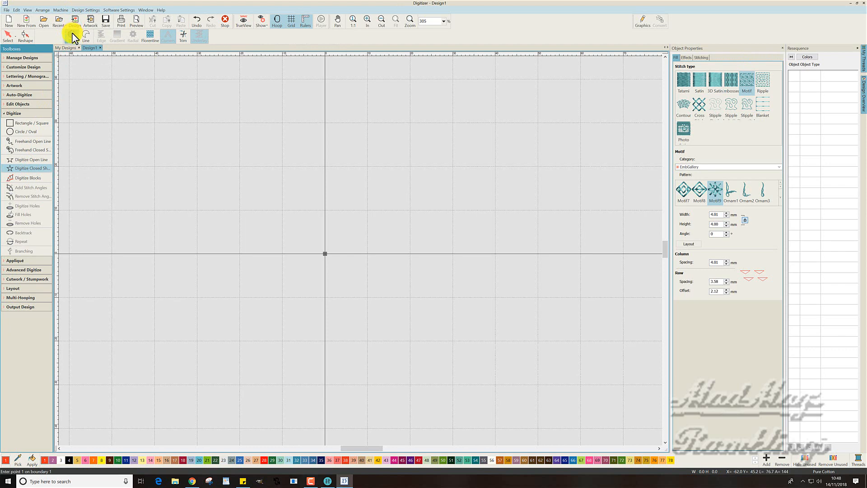
mouse_move(690, 51)
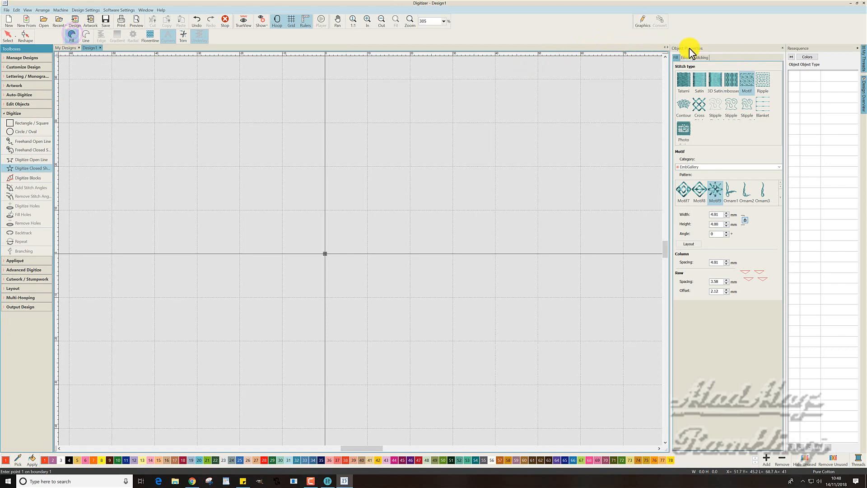
mouse_move(746, 78)
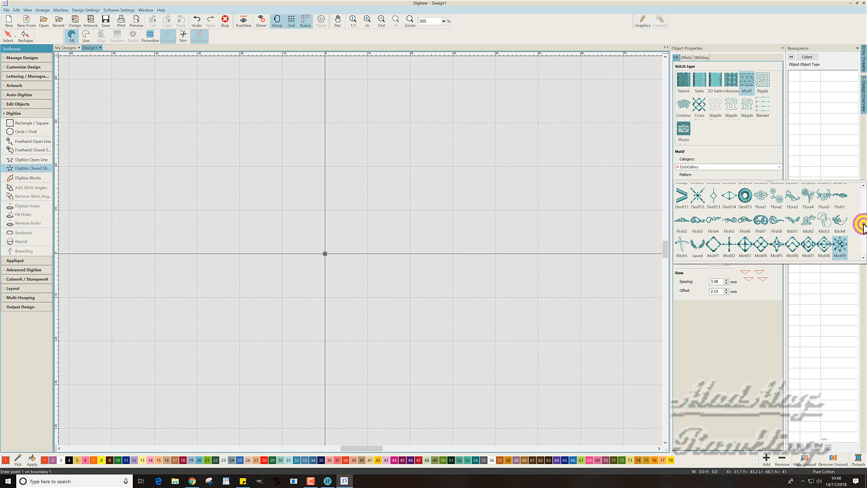
Step: Choose Motif11, the diamond pattern, as the motif fill pattern
scroll(down, 3)
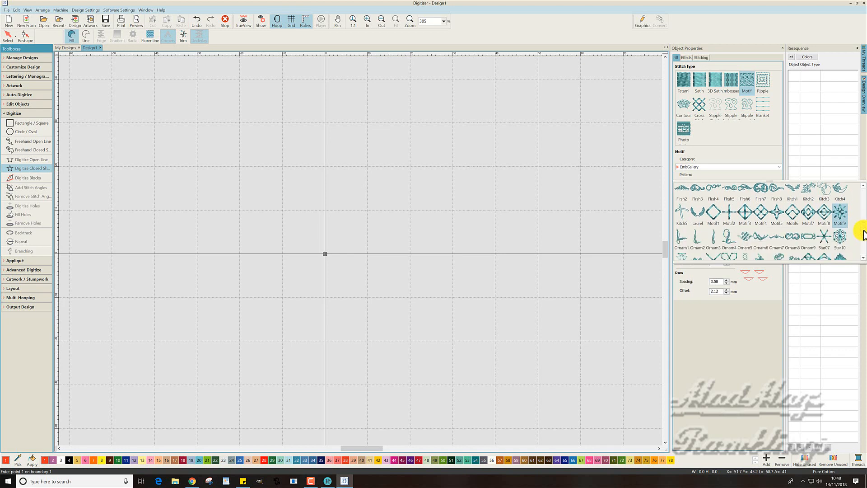
scroll(down, 3)
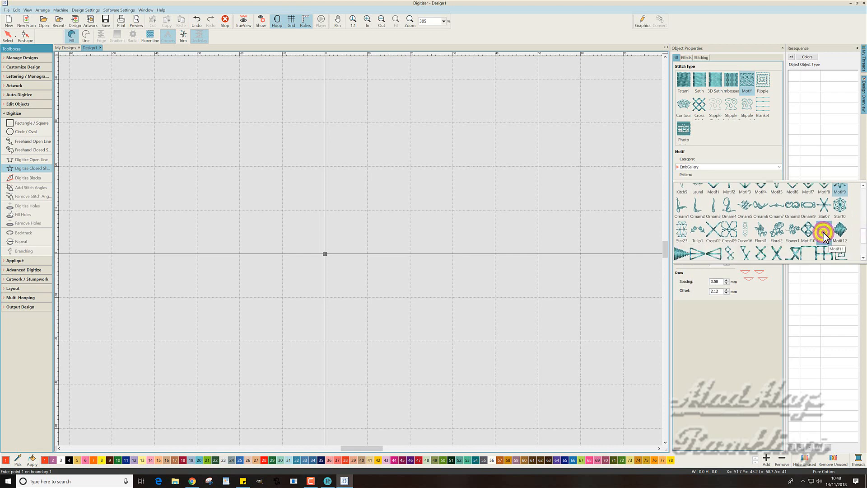
click(837, 232)
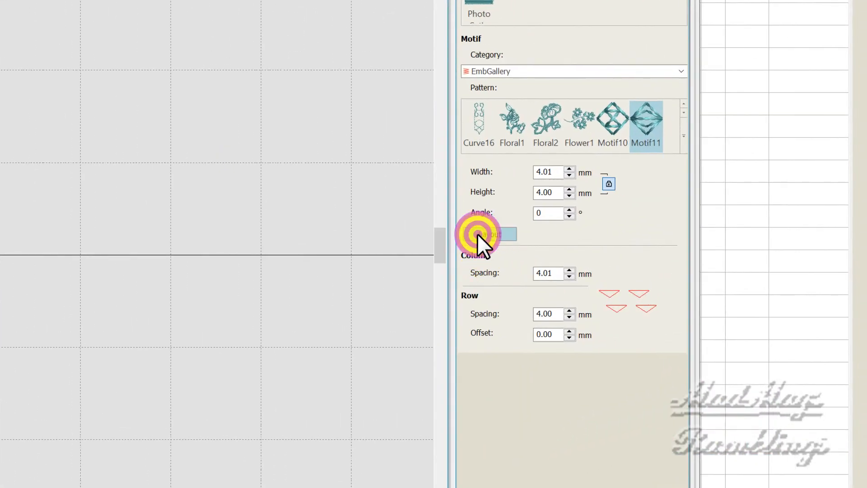
mouse_move(164, 292)
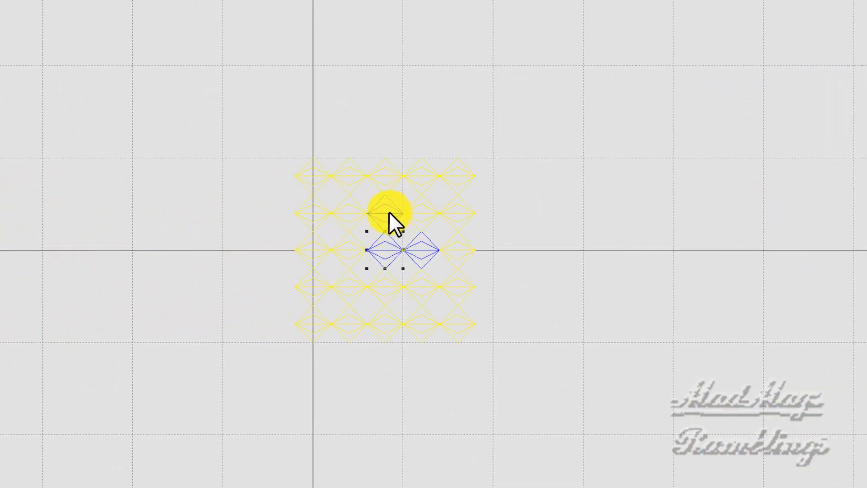
Step: Set Motif11 row spacing to 1.98 mm and row offset to 2.12 mm
click(389, 215)
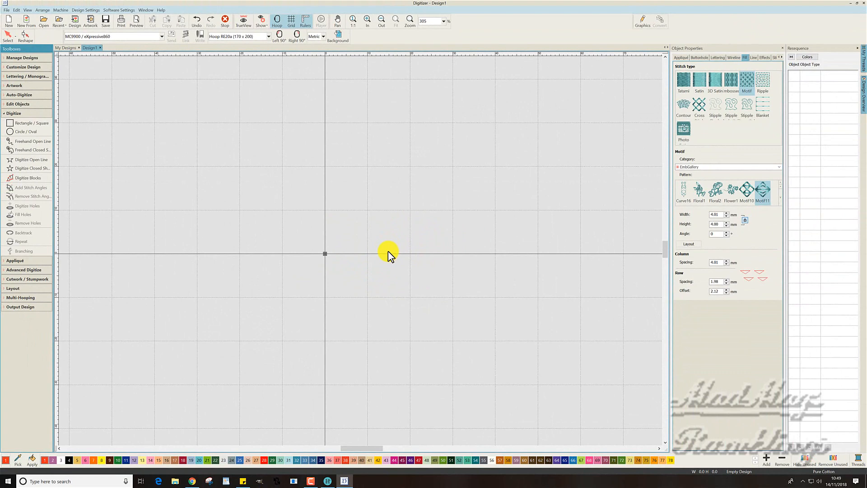
mouse_move(32, 199)
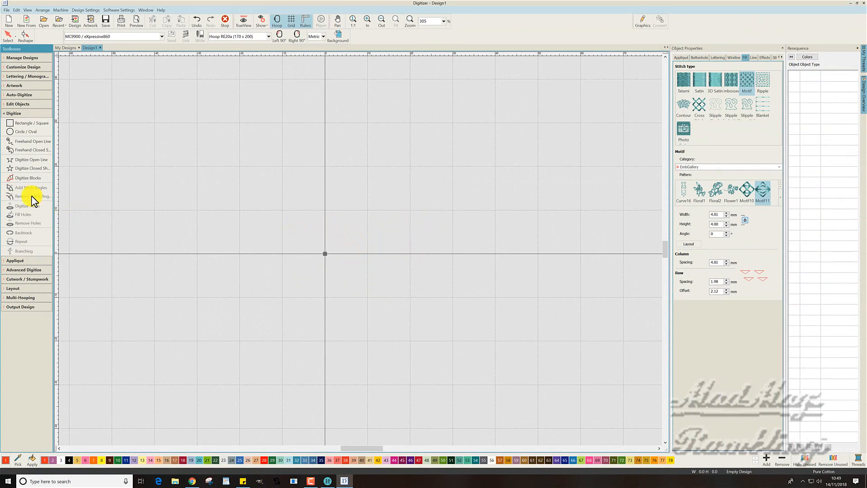
mouse_move(33, 168)
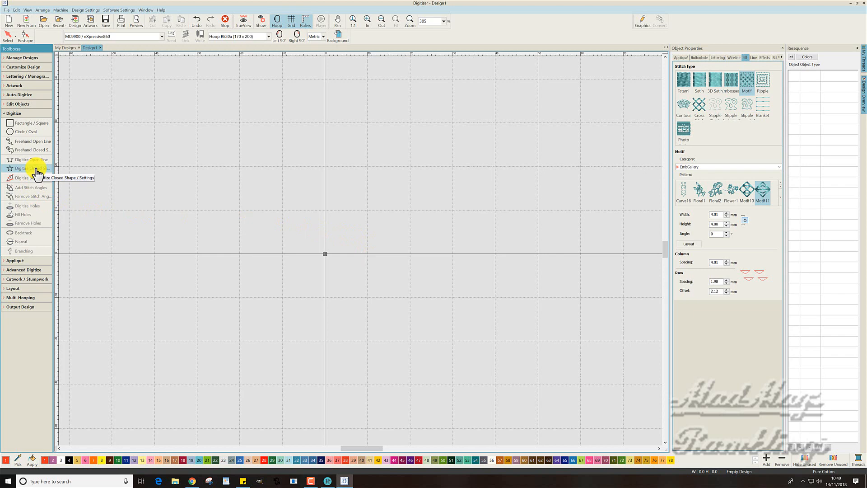
Step: Digitize a circle from top, right, bottom and left curve points, filled with Motif11 diamonds
click(30, 167)
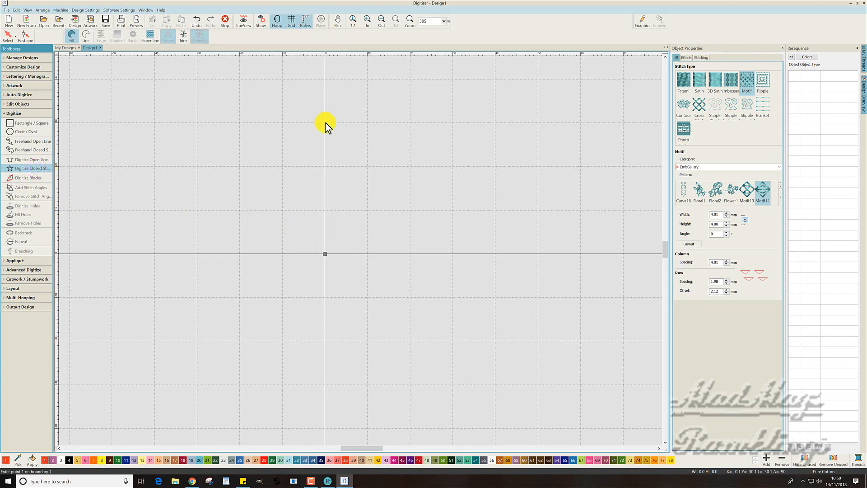
click(416, 213)
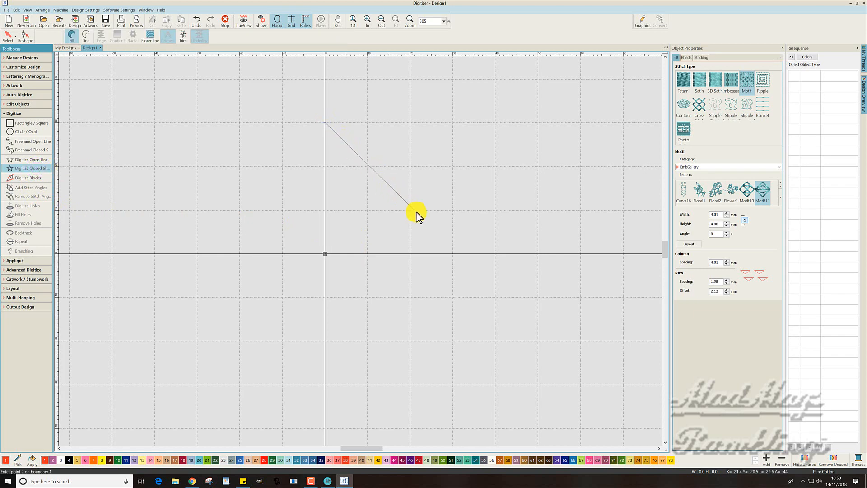
mouse_move(448, 248)
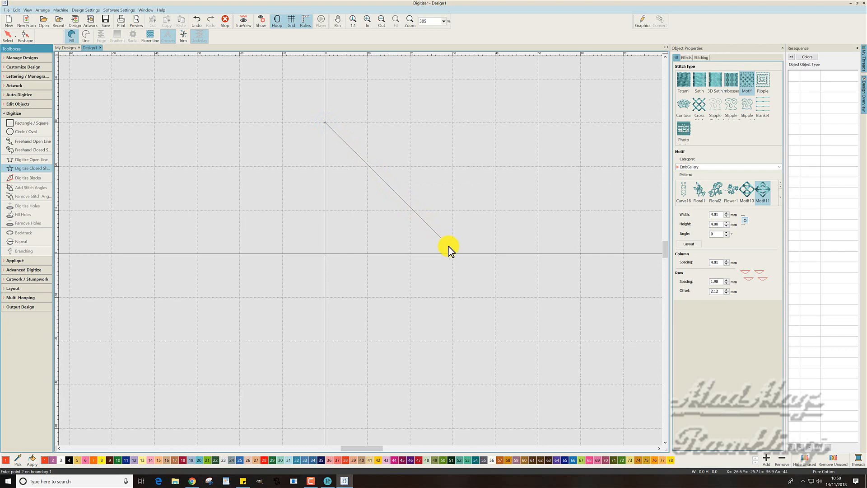
click(452, 254)
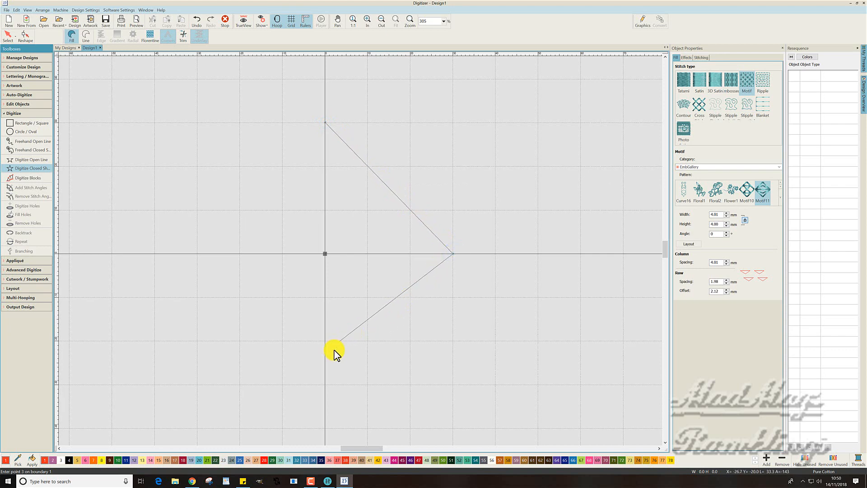
mouse_move(325, 385)
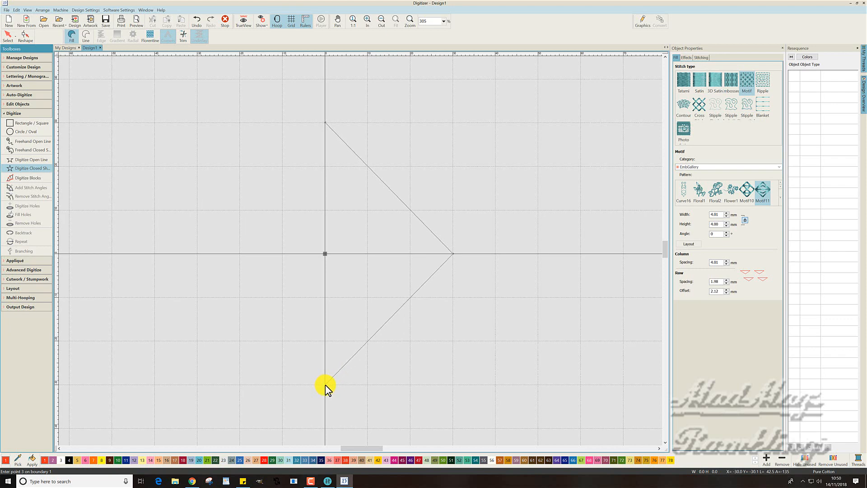
click(325, 385)
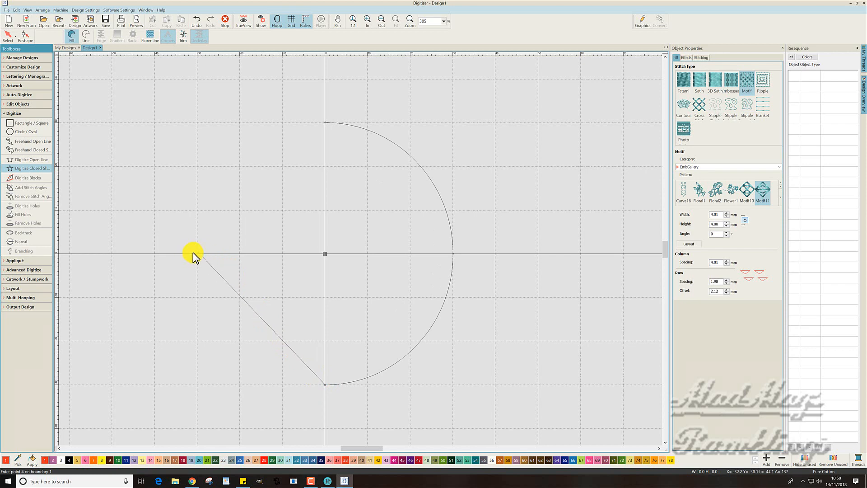
click(196, 253)
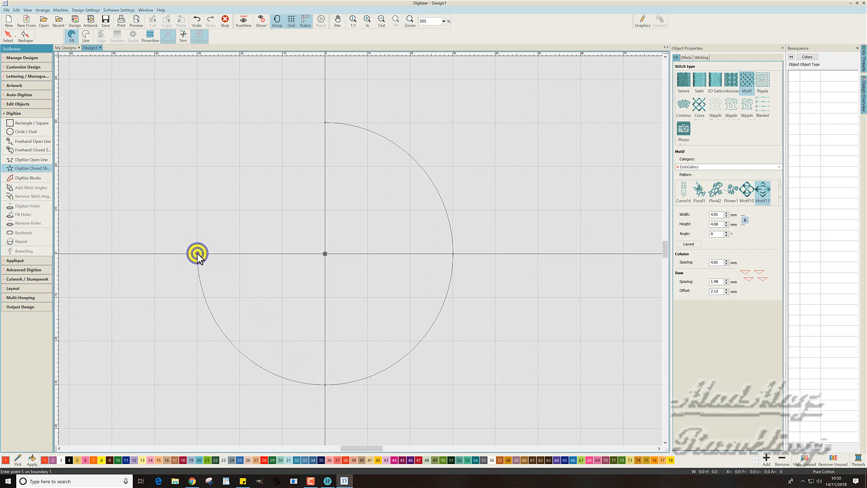
click(325, 122)
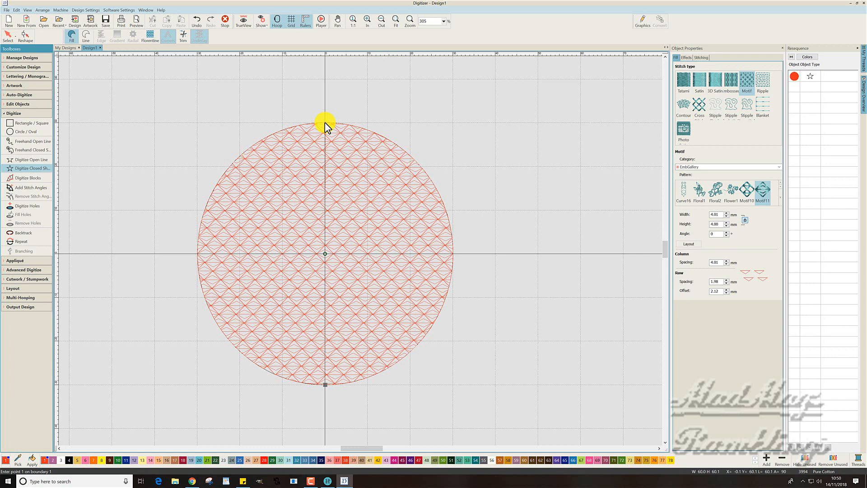
mouse_move(325, 158)
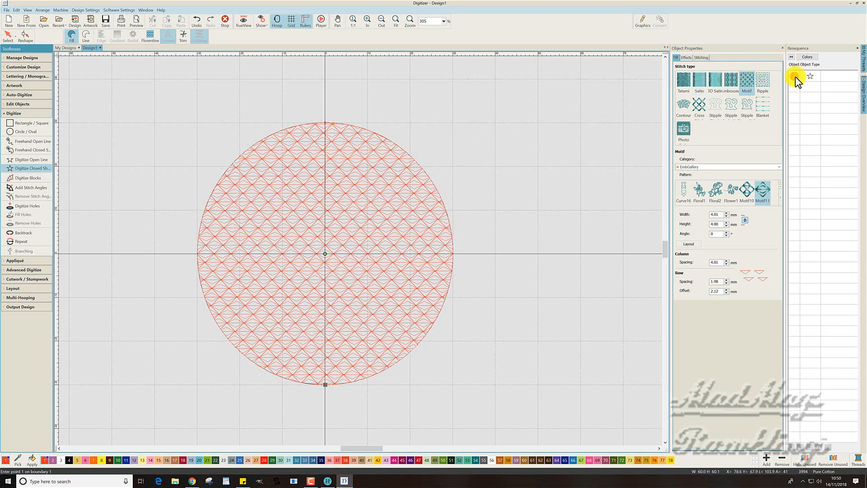
Step: Select the Motif11 diamond-filled circle on the canvas
click(325, 254)
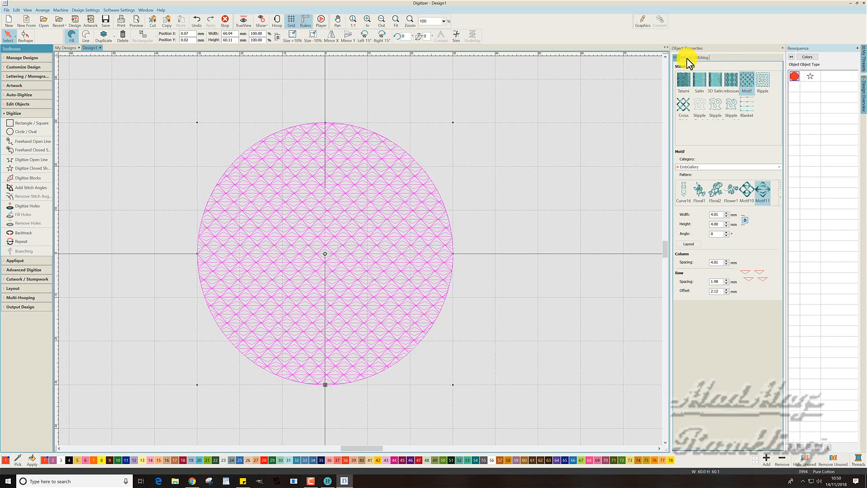
Step: Apply a 3D Warp Globe Out effect to the circle from the Effects settings
click(683, 65)
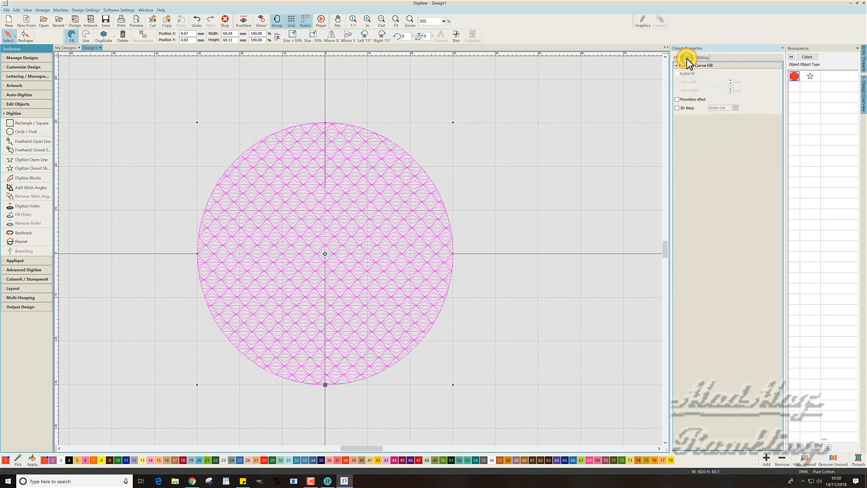
click(685, 57)
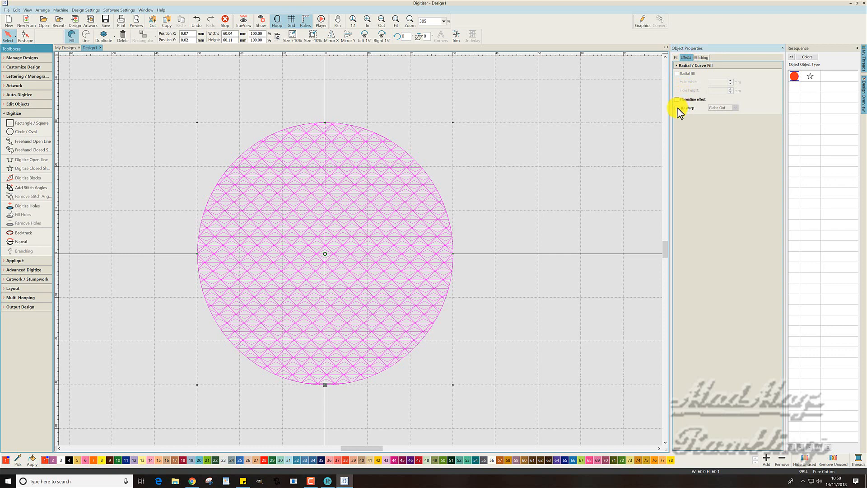
click(678, 107)
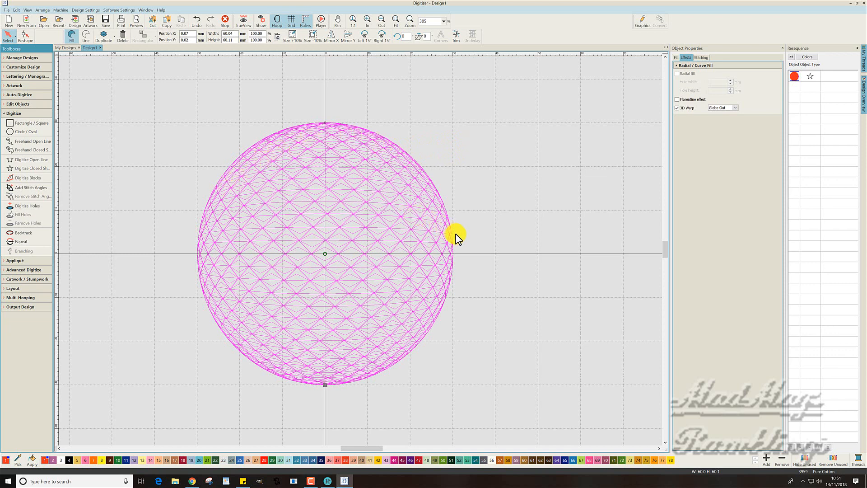
mouse_move(242, 260)
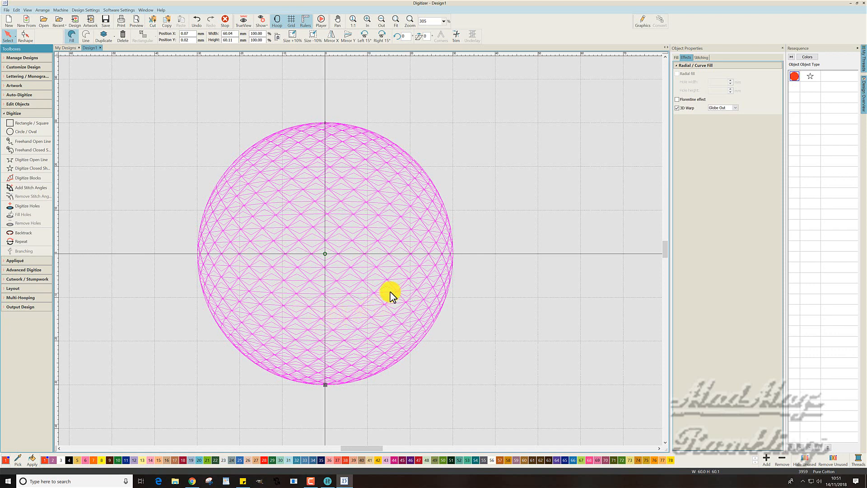
mouse_move(357, 207)
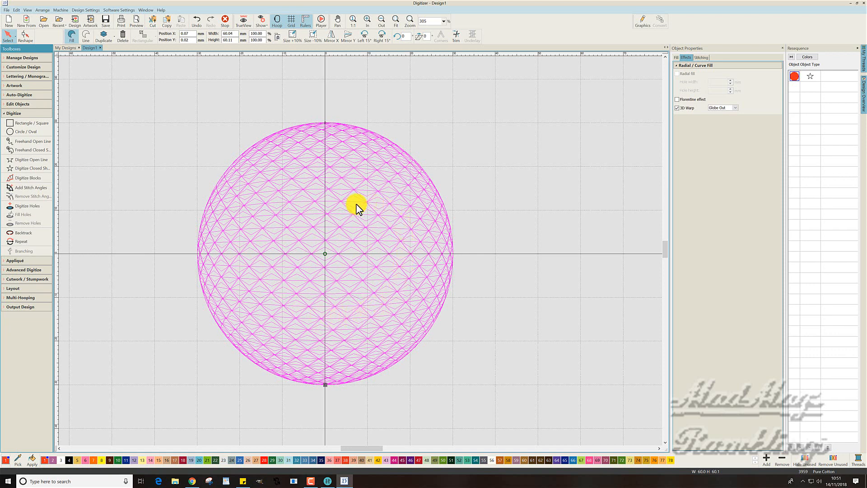
mouse_move(547, 183)
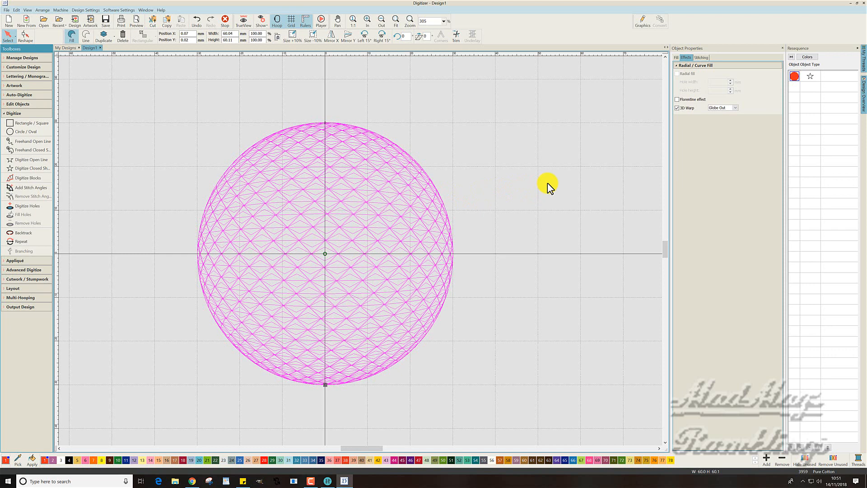
Step: Return to the circle's Fill settings, still showing Motif11
click(701, 57)
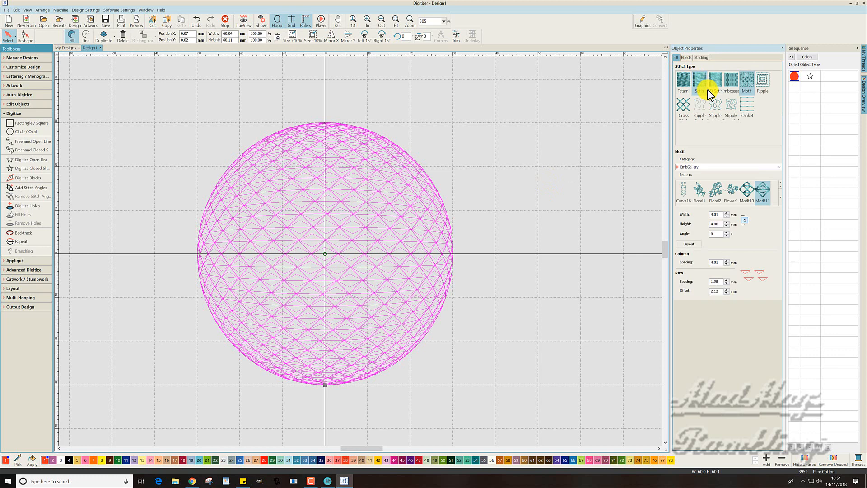
mouse_move(749, 120)
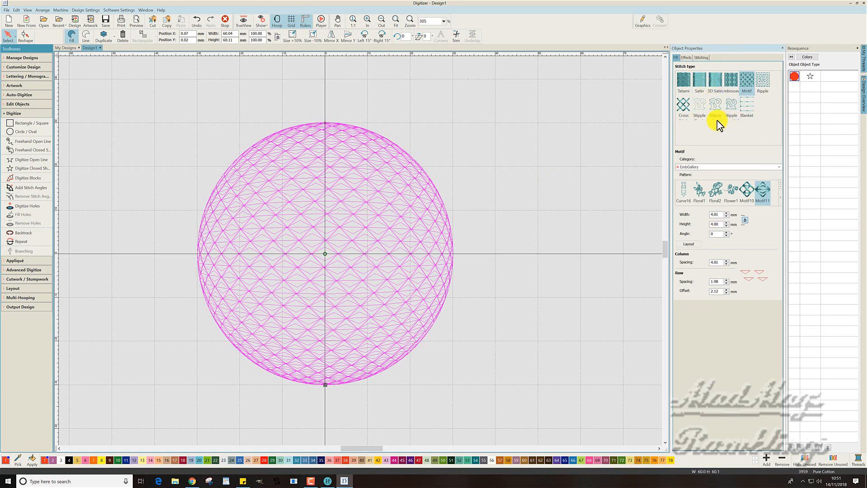
mouse_move(683, 108)
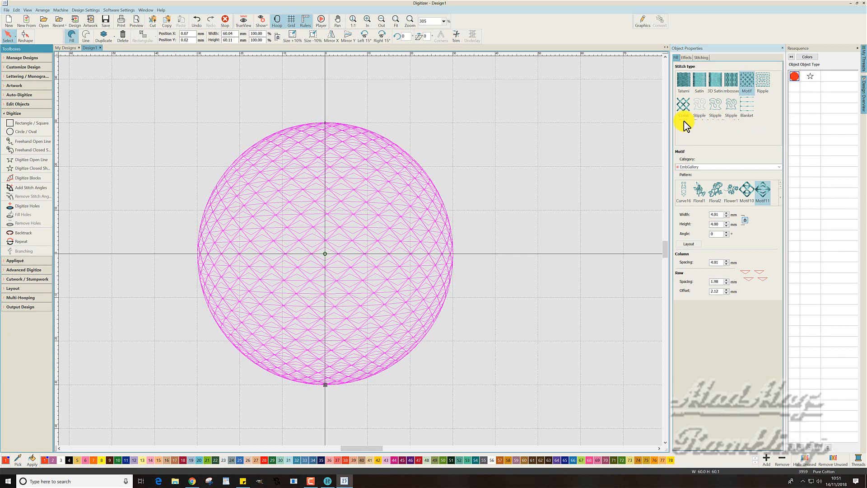